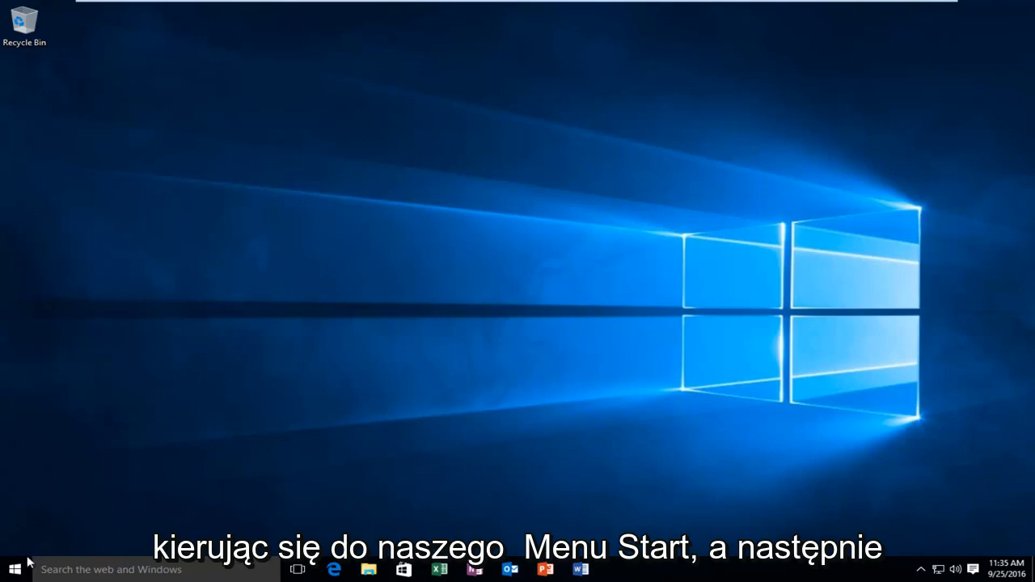
- Launch Windows Settings from the Start menu
{"action": "left_click", "coordinate": [13, 570]}
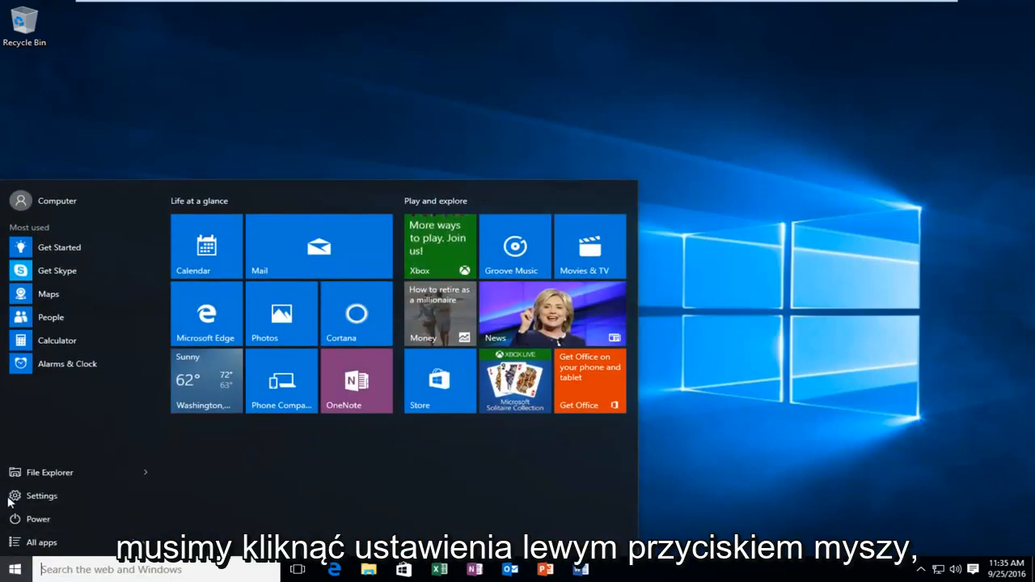
{"action": "left_click", "coordinate": [41, 495]}
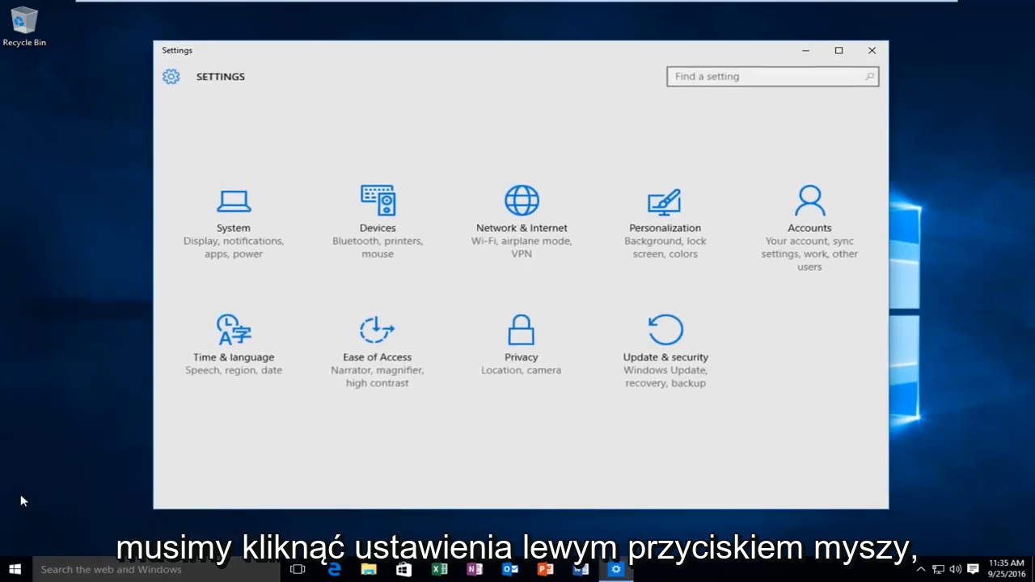
{"action": "mouse_move", "coordinate": [388, 365]}
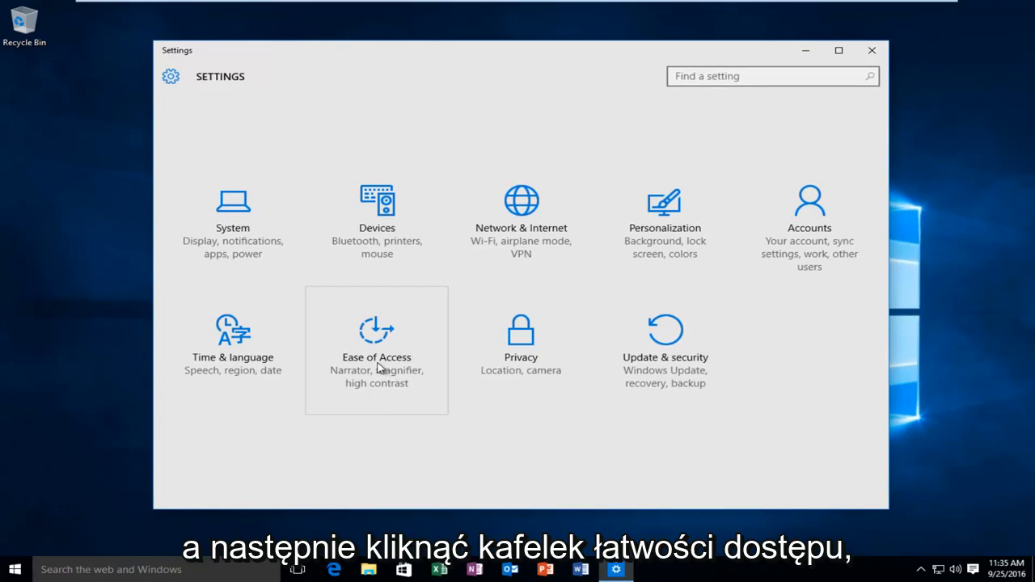
- Go to Ease of Access > Keyboard, showing Sticky, Toggle and Filter Keys
{"action": "left_click", "coordinate": [376, 331]}
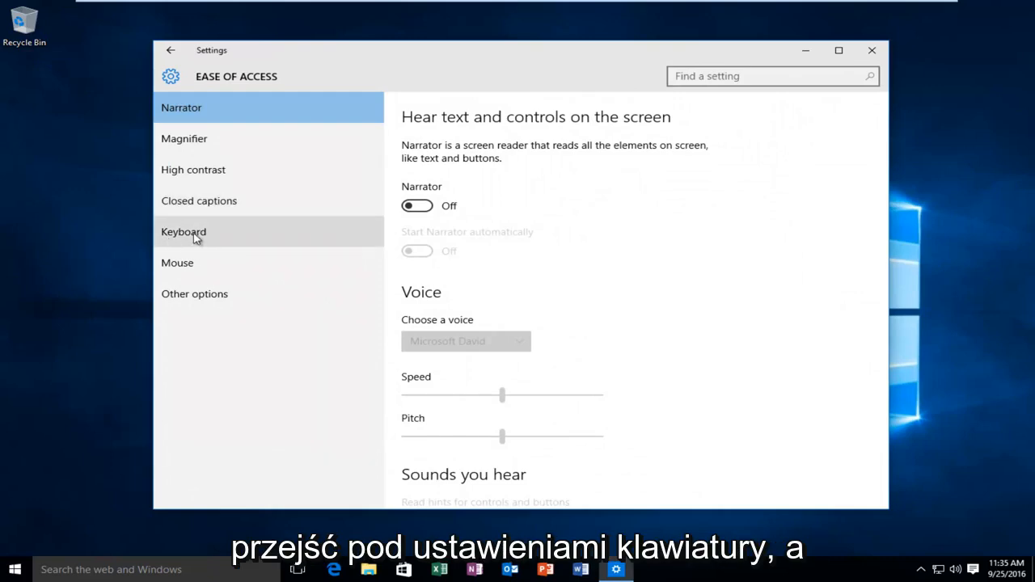
{"action": "left_click", "coordinate": [183, 232]}
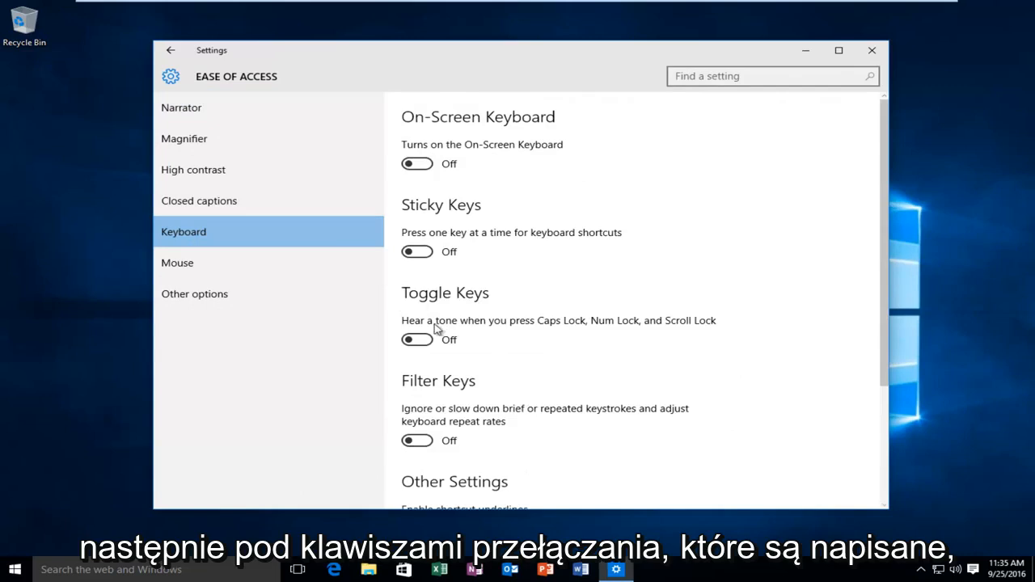
{"action": "mouse_move", "coordinate": [554, 332]}
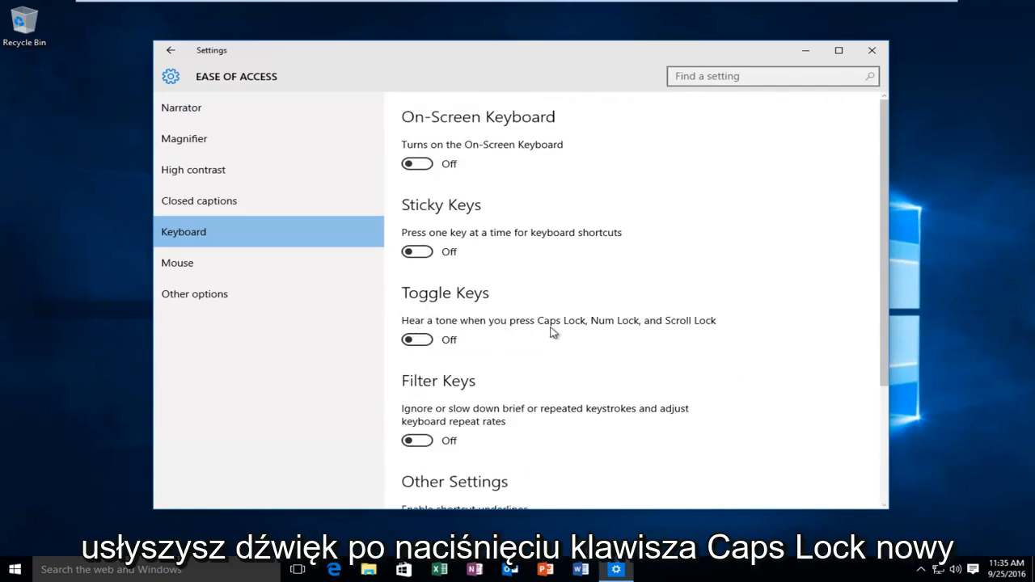
{"action": "mouse_move", "coordinate": [716, 334]}
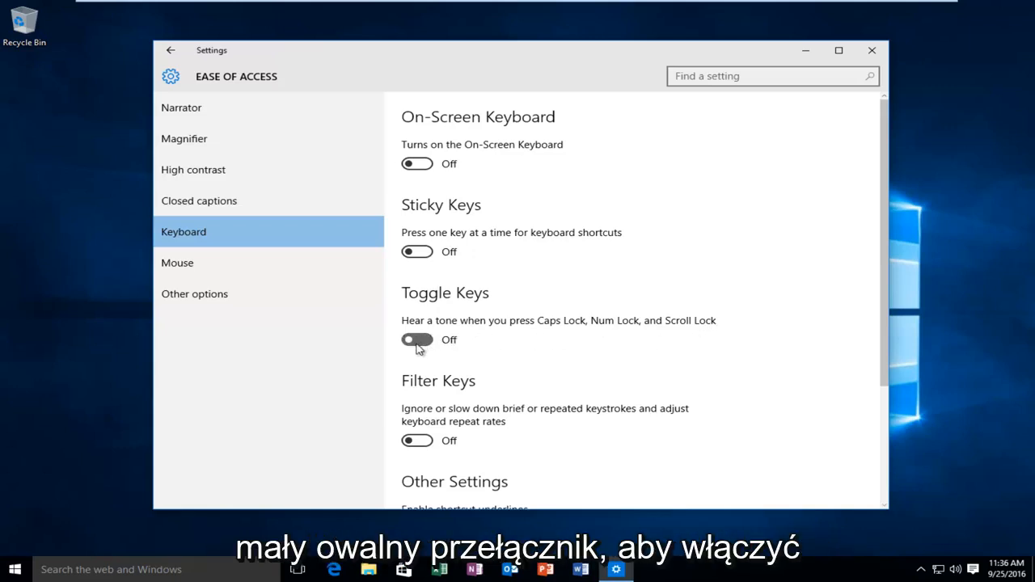
- Switch Toggle Keys on, keep the NUM LOCK shortcut on, and close Settings
{"action": "left_click", "coordinate": [417, 339]}
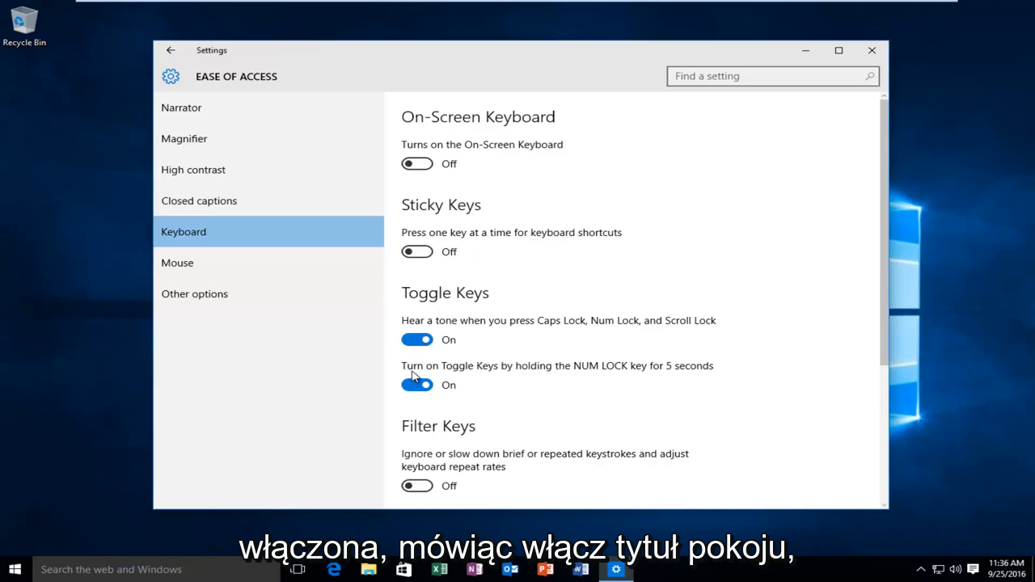
{"action": "mouse_move", "coordinate": [568, 375]}
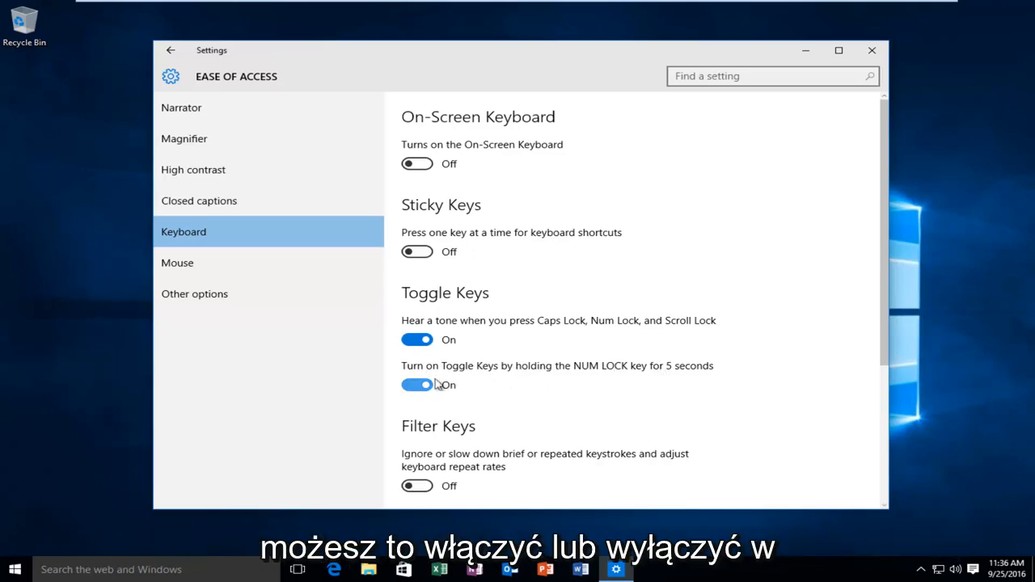
{"action": "left_click", "coordinate": [416, 385]}
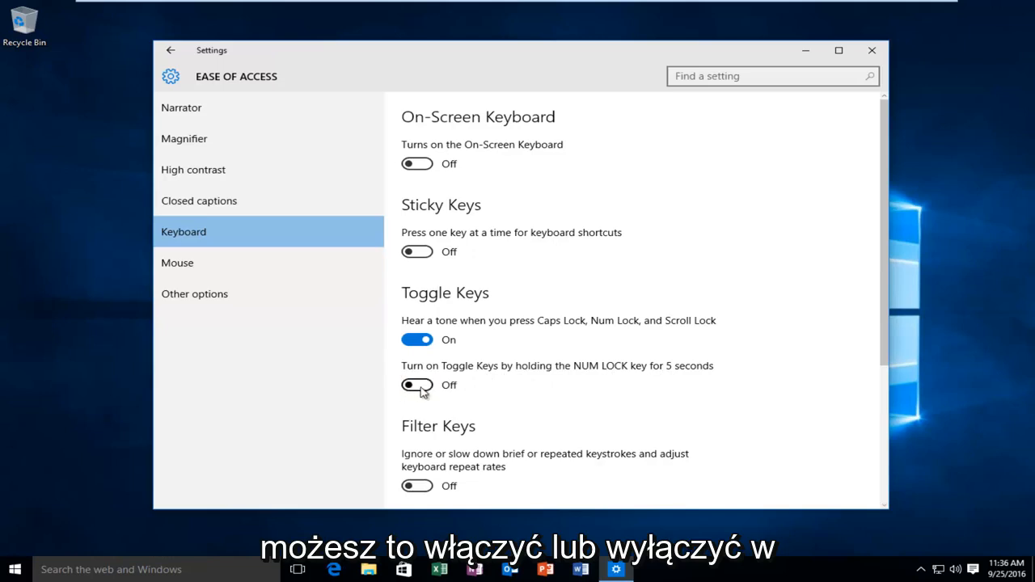
{"action": "left_click", "coordinate": [416, 386]}
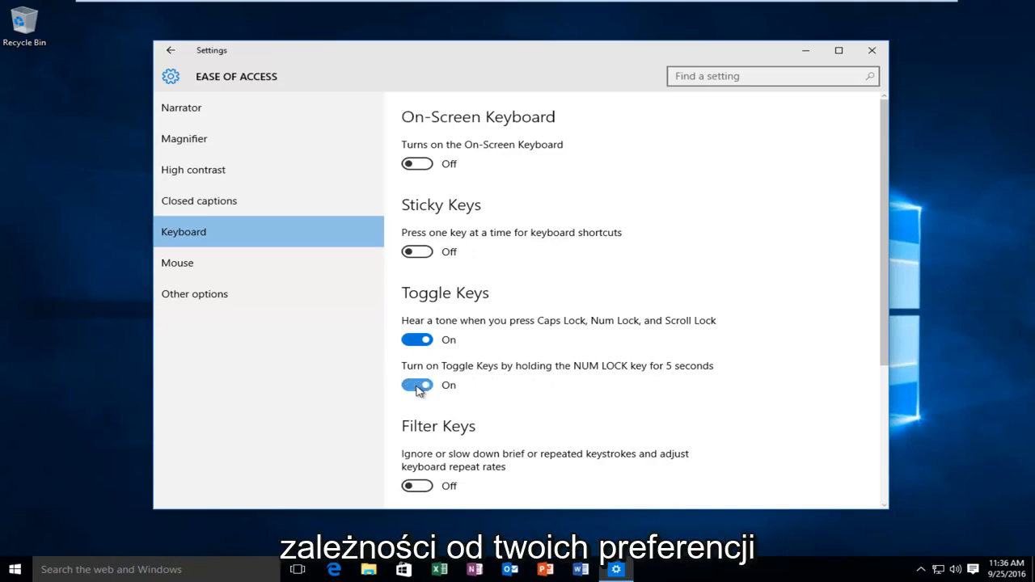
{"action": "scroll", "scroll_direction": "down", "scroll_amount": 3}
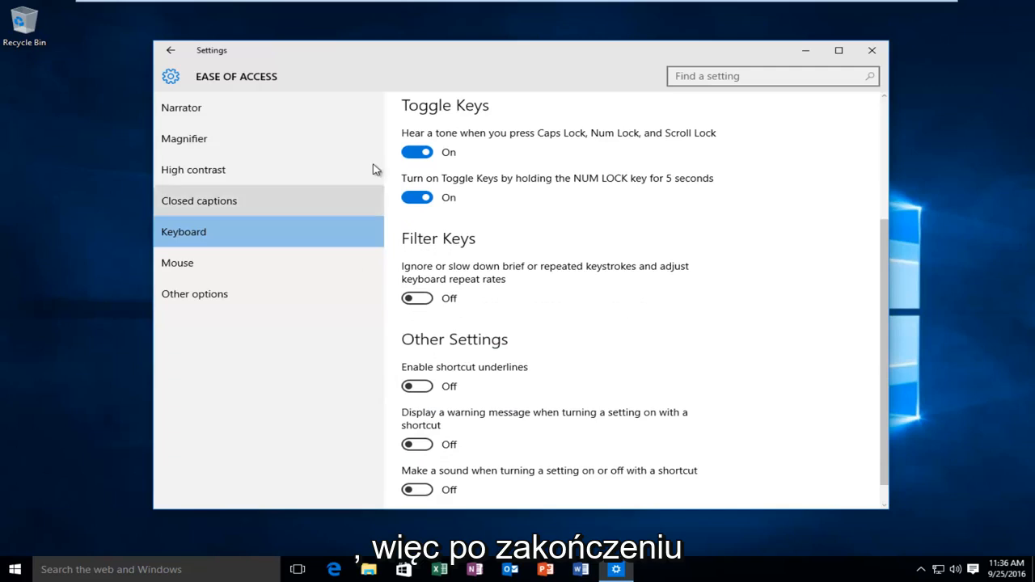
{"action": "scroll", "scroll_direction": "down", "scroll_amount": 3}
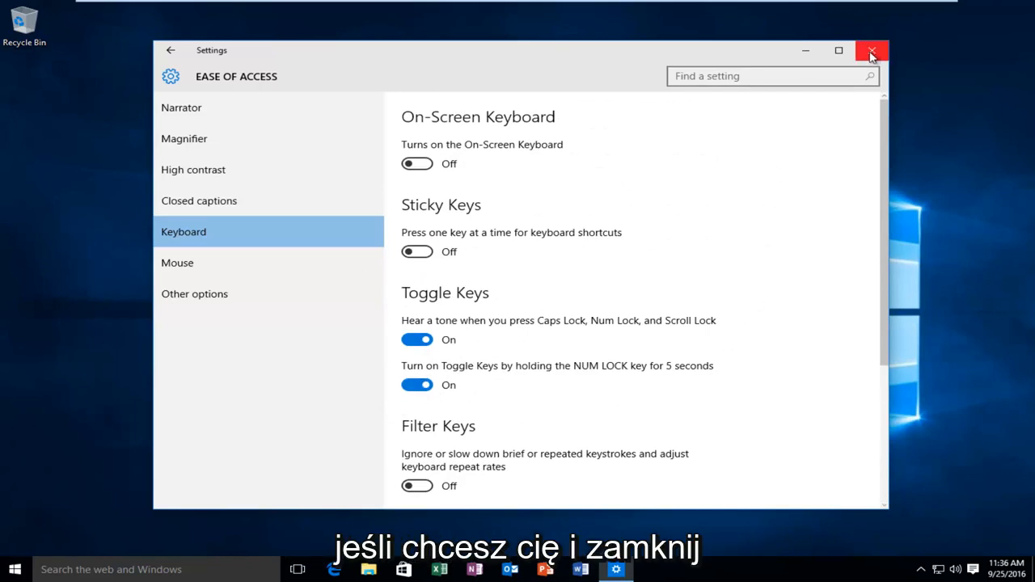
{"action": "left_click", "coordinate": [871, 50]}
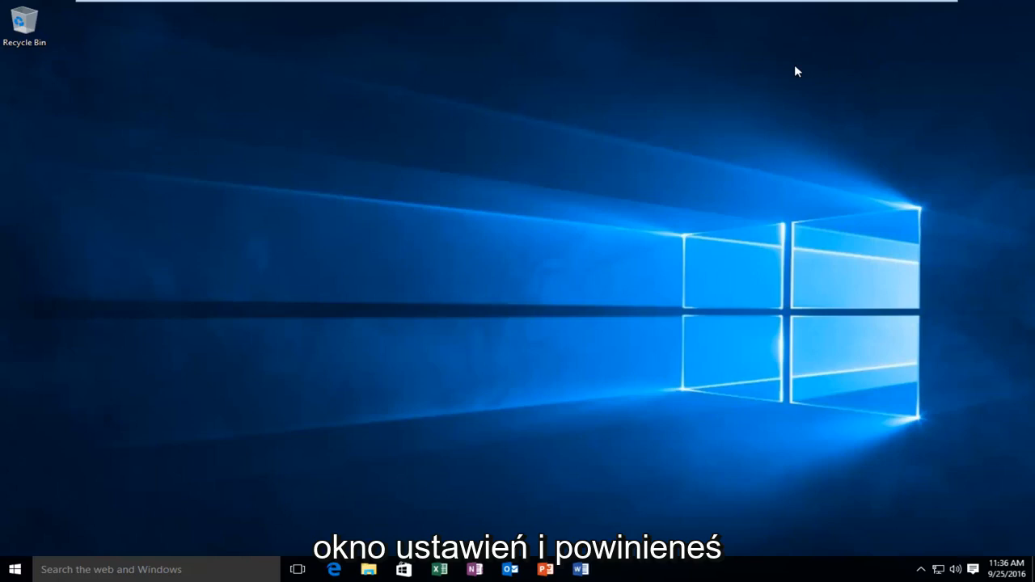